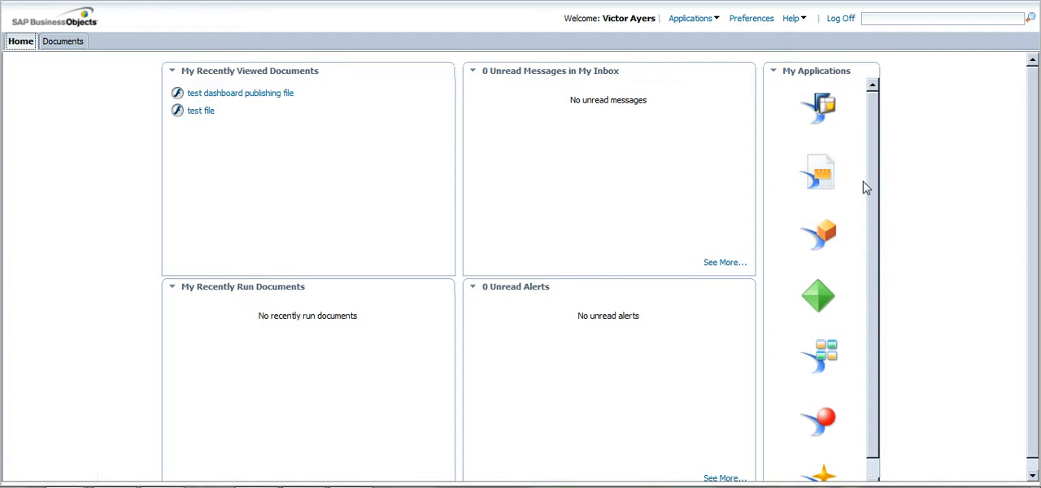
pyautogui.moveTo(818, 110)
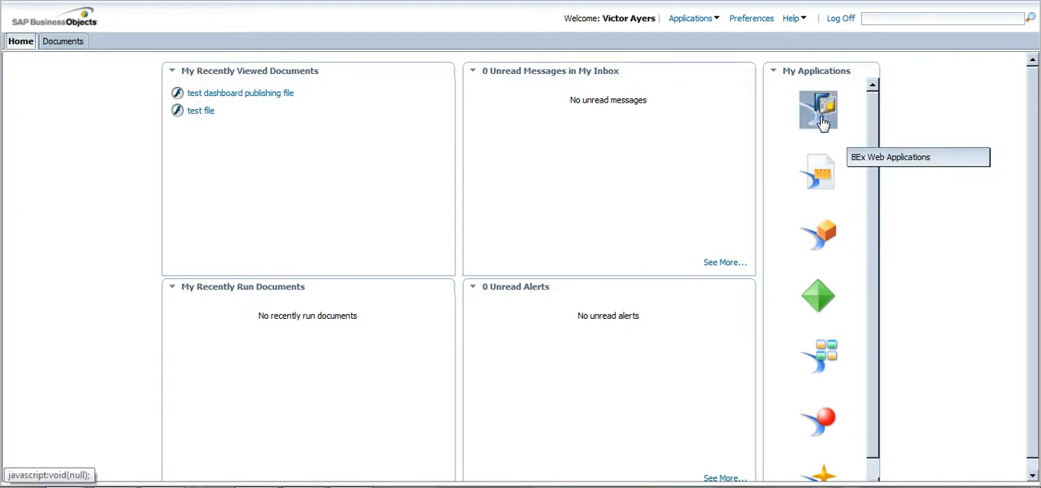
pyautogui.moveTo(818, 234)
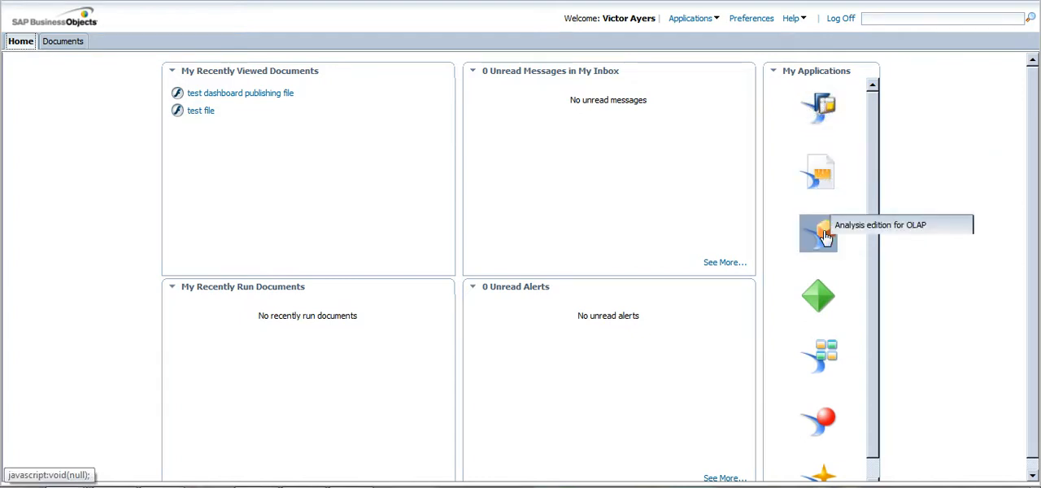
pyautogui.moveTo(819, 297)
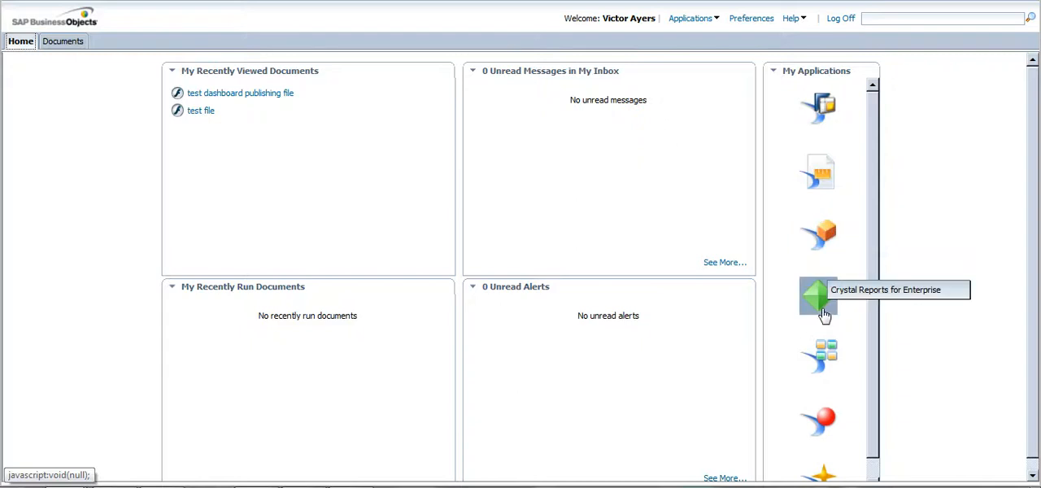
pyautogui.moveTo(819, 357)
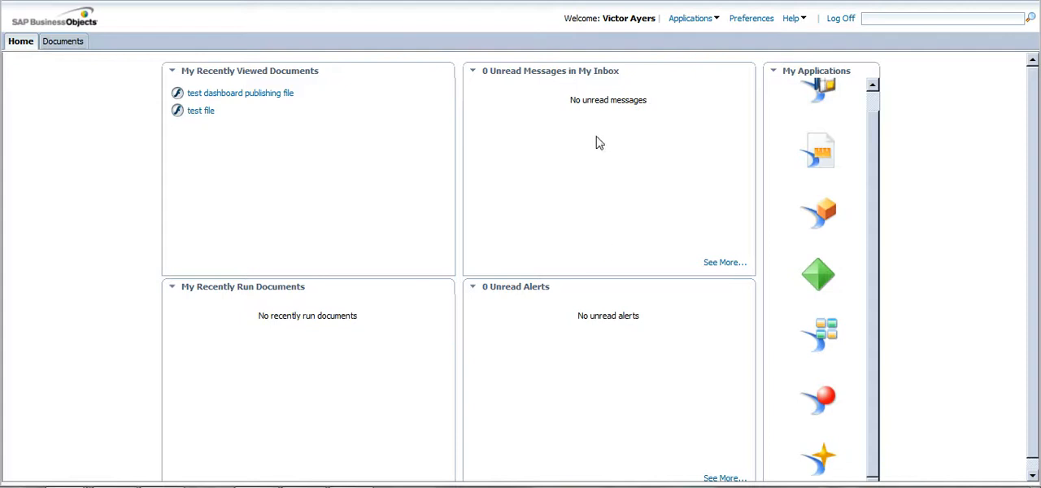
pyautogui.moveTo(584, 307)
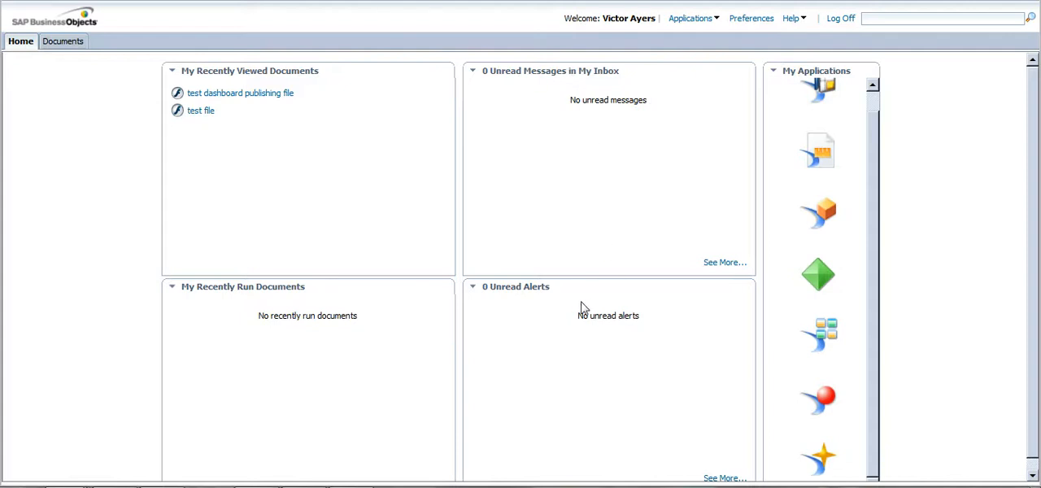
pyautogui.moveTo(354, 313)
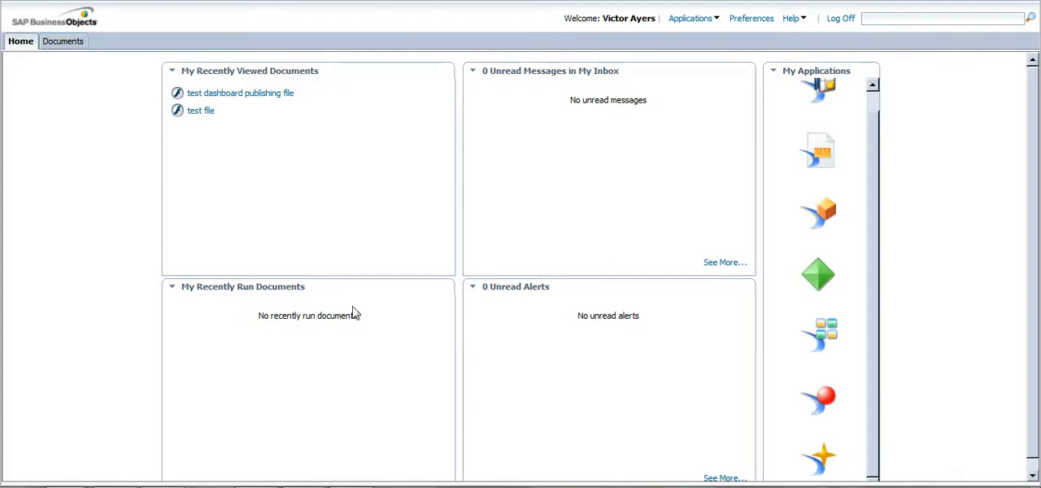
pyautogui.moveTo(300, 96)
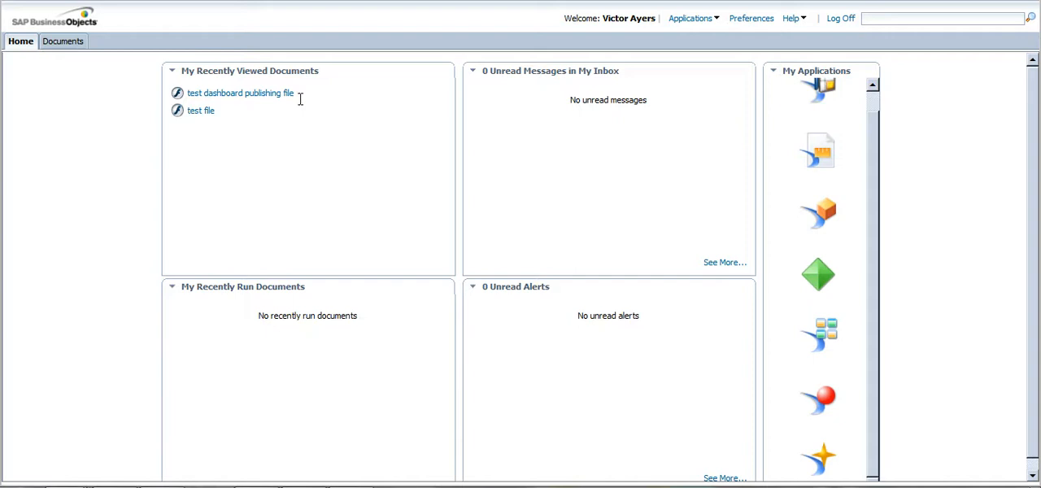
pyautogui.moveTo(762, 286)
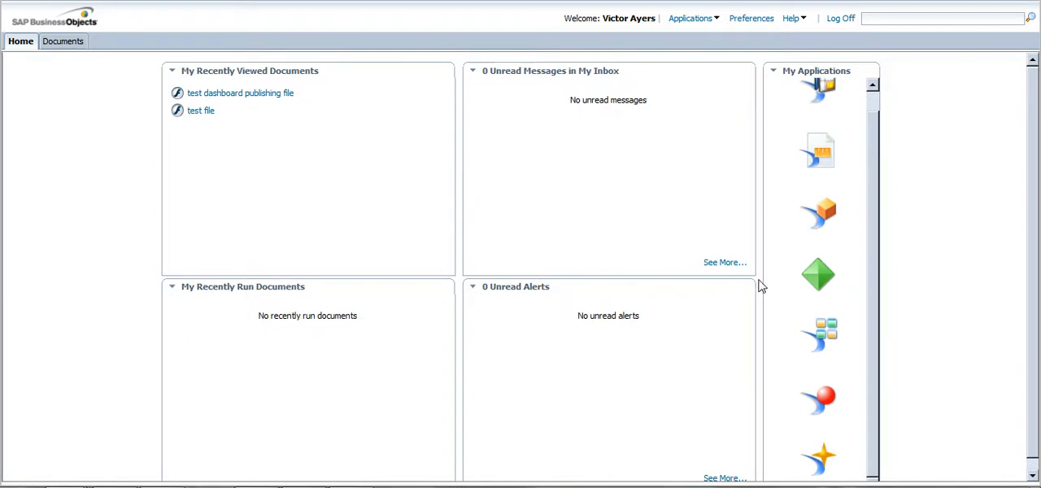
pyautogui.moveTo(818, 212)
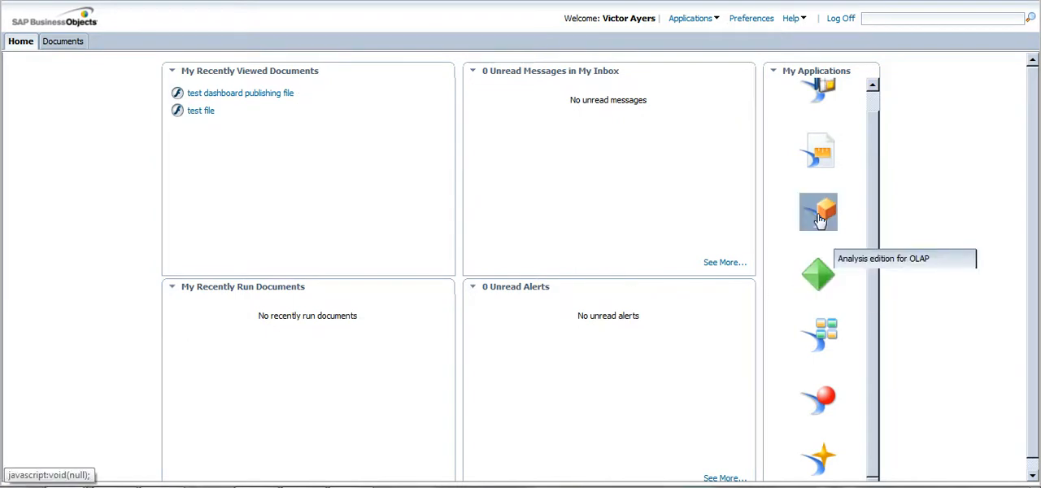
# - Start a new OLAP analysis using the SAP BWX100 OLAP Connection
pyautogui.click(817, 211)
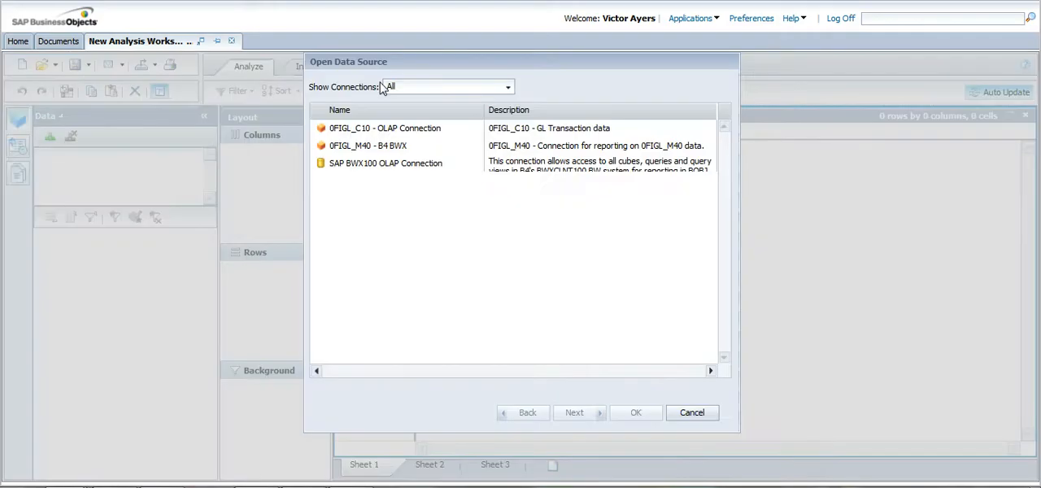
pyautogui.moveTo(365, 77)
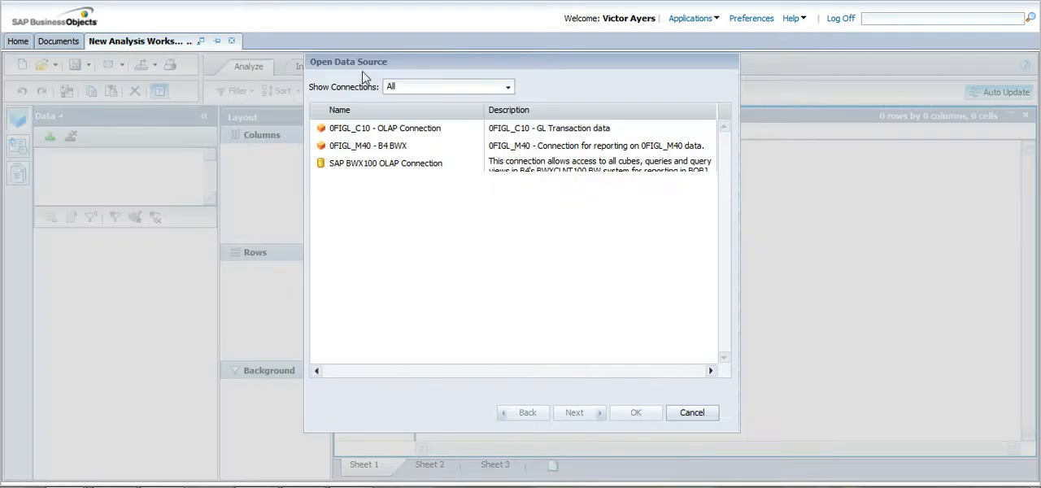
pyautogui.moveTo(386, 150)
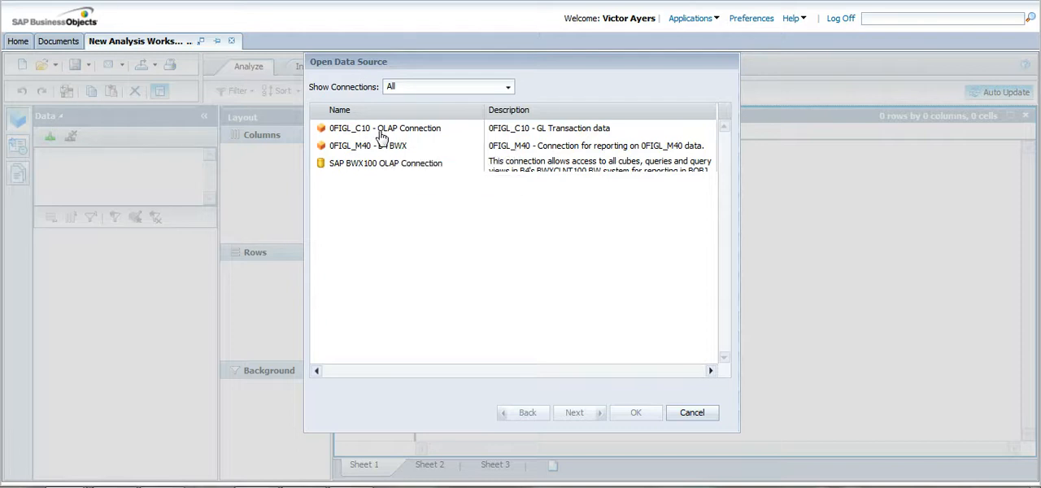
pyautogui.moveTo(378, 135)
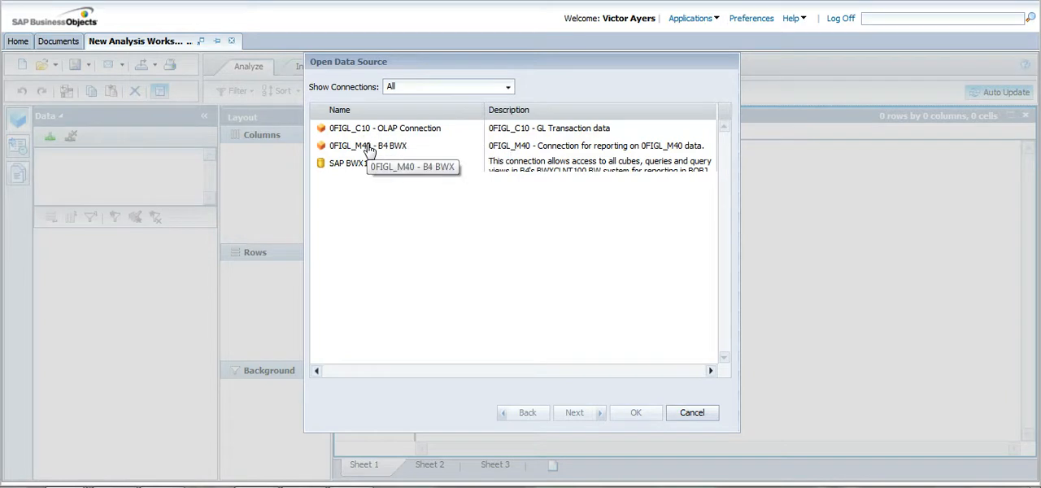
pyautogui.moveTo(370, 170)
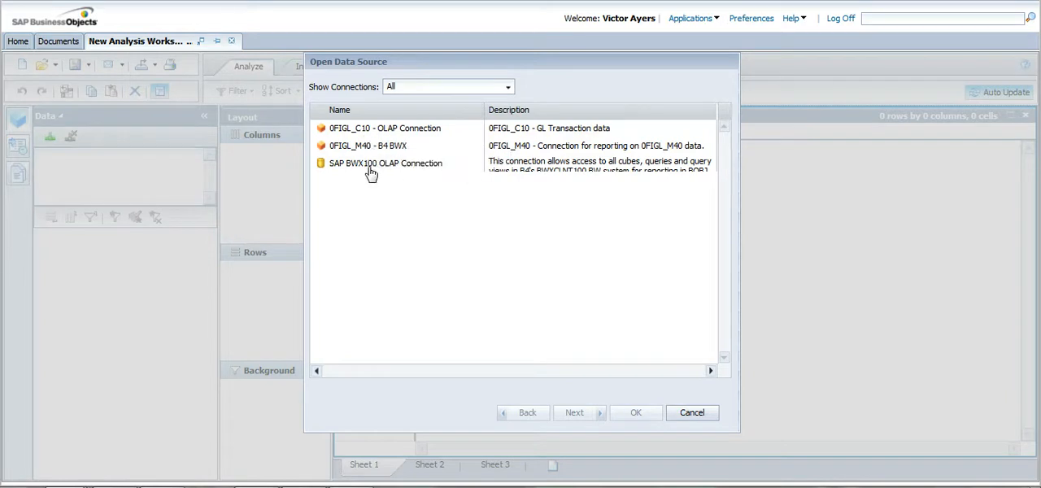
pyautogui.moveTo(370, 169)
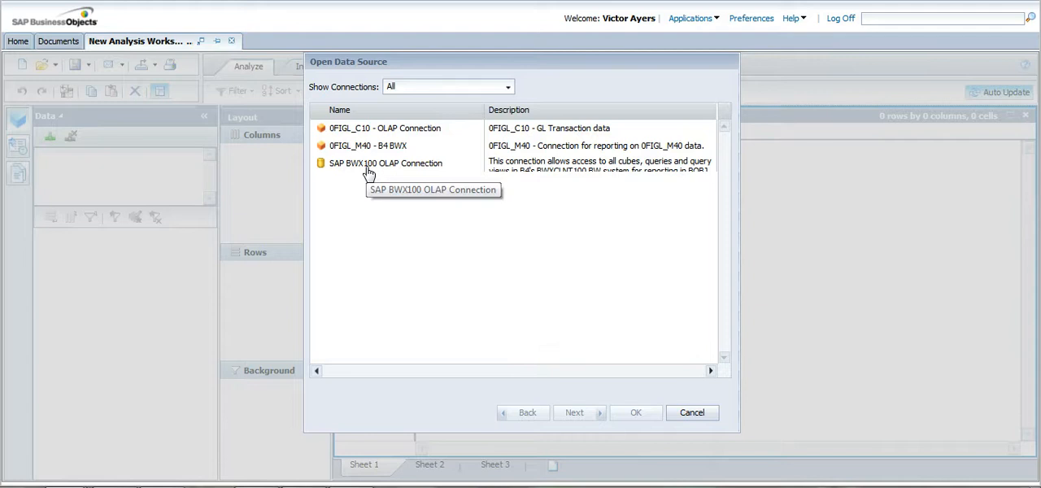
pyautogui.click(384, 162)
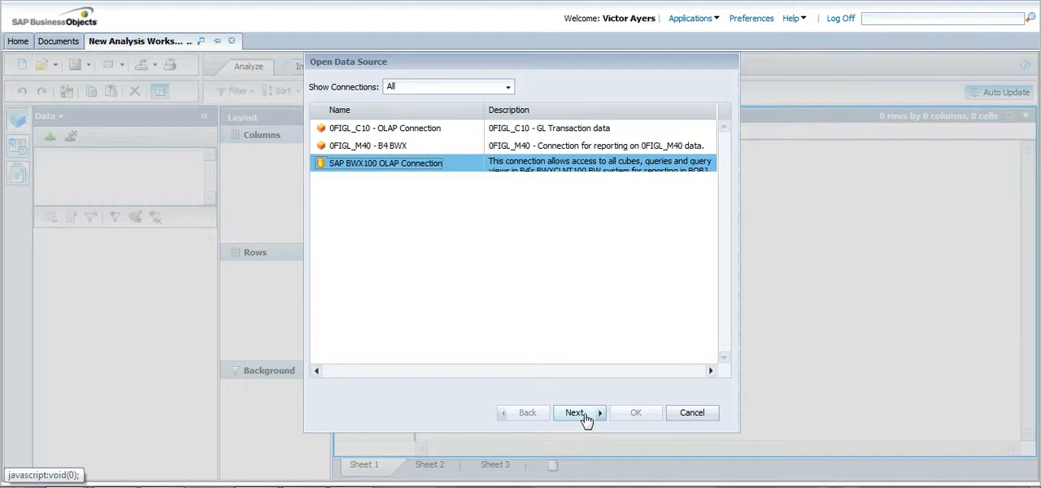
# - Expand the Product Lifecycle Management and Project System InfoAreas to list the Project System cubes
pyautogui.click(575, 412)
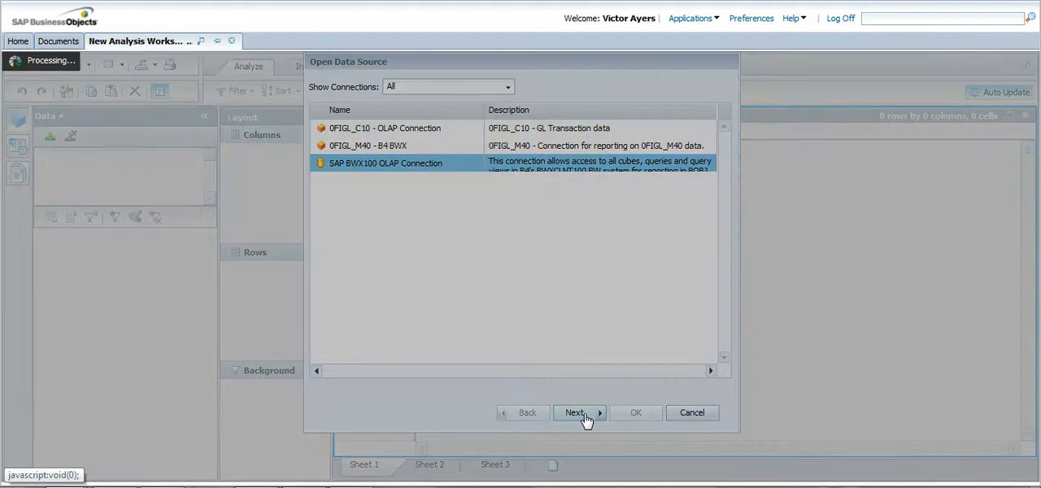
pyautogui.click(574, 412)
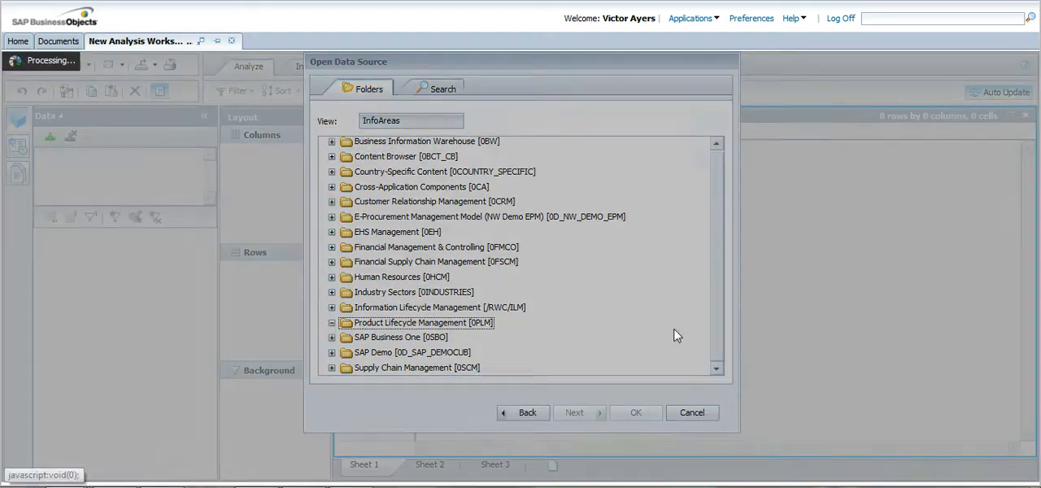
pyautogui.click(332, 323)
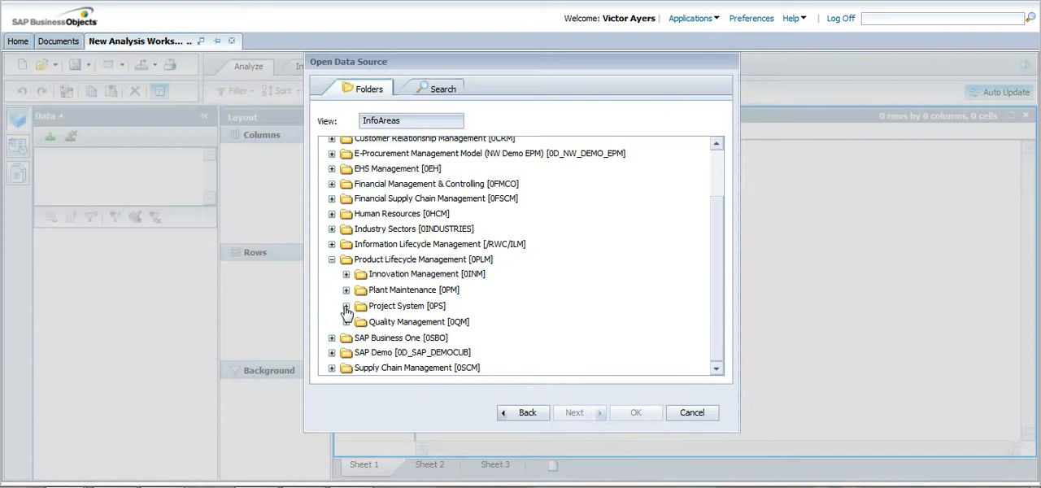
pyautogui.click(346, 306)
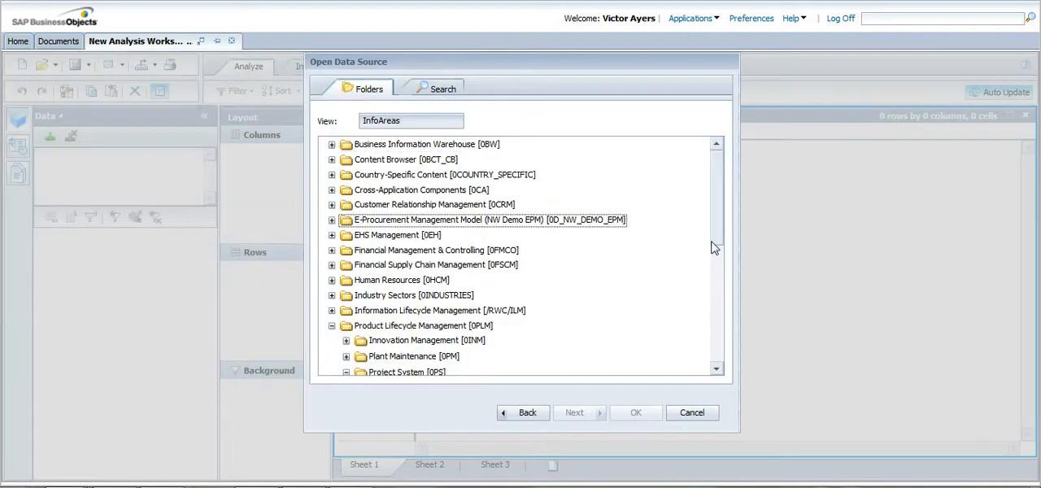
pyautogui.scroll(-3)
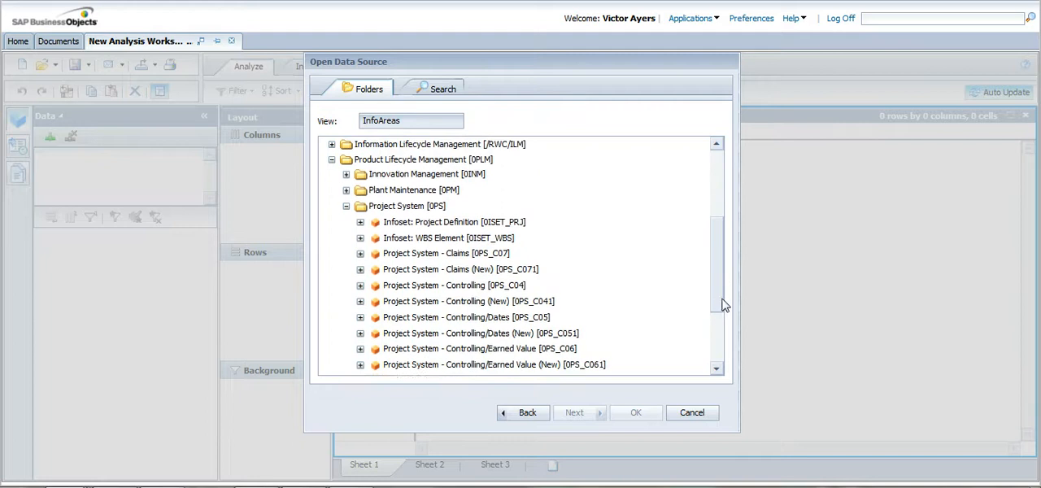
pyautogui.scroll(-3)
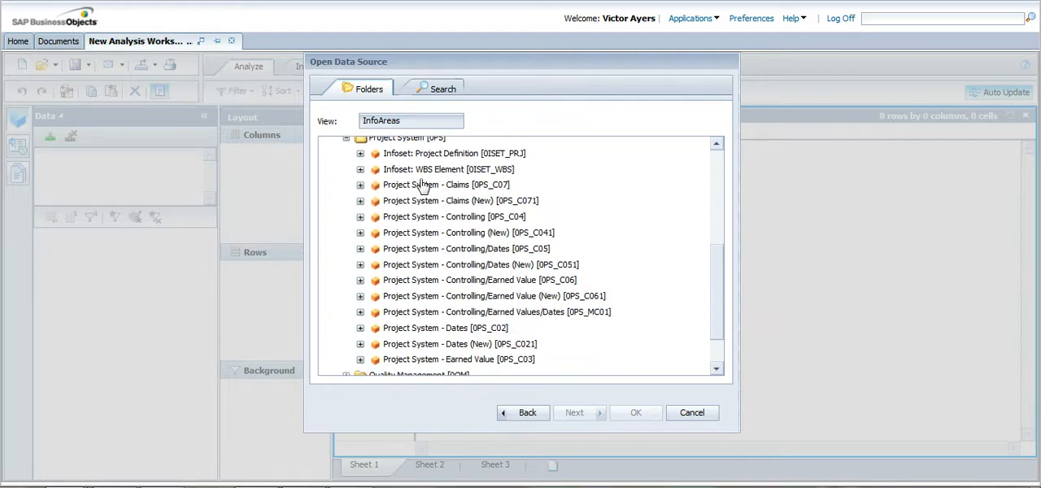
pyautogui.moveTo(351, 225)
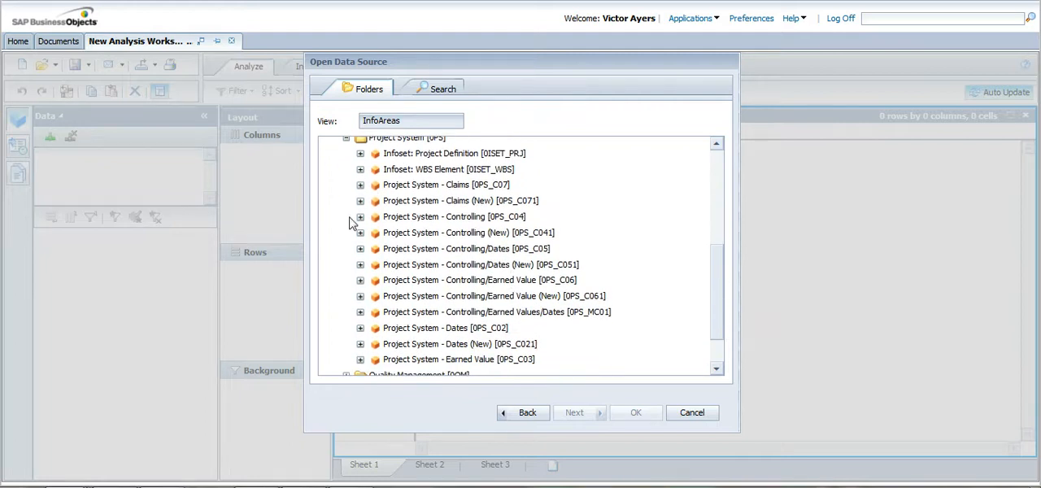
# - Open the Overview Report - Projects query [0PS_C04_Q0002] from Project System - Controlling
pyautogui.click(454, 216)
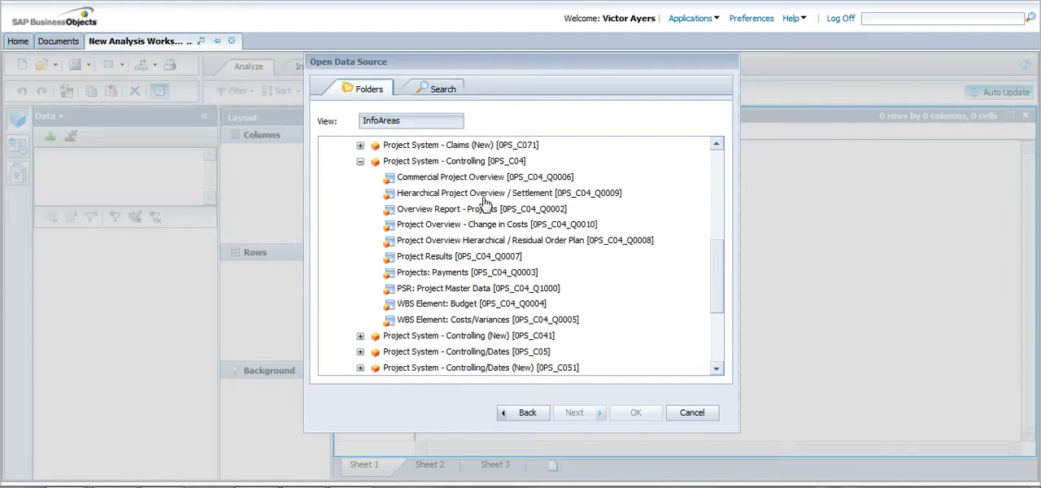
pyautogui.moveTo(484, 284)
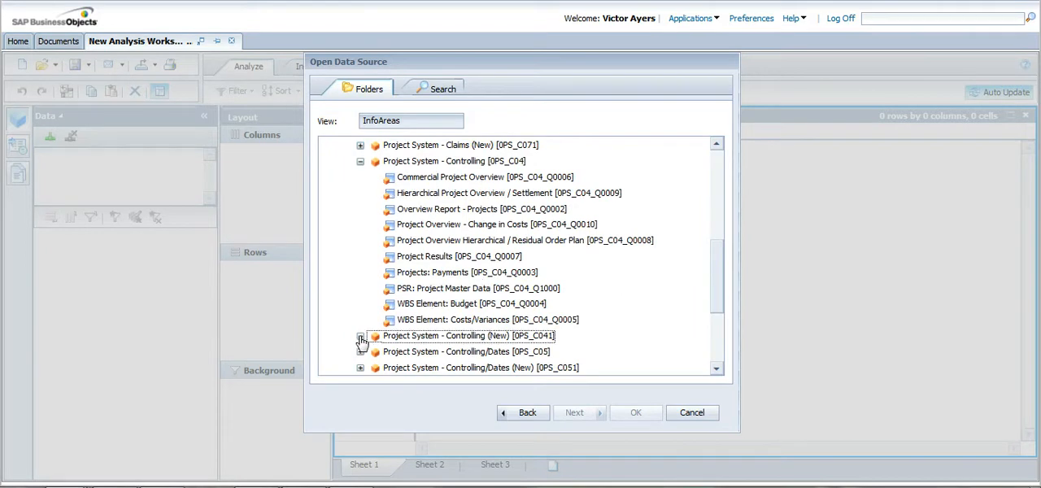
pyautogui.click(360, 335)
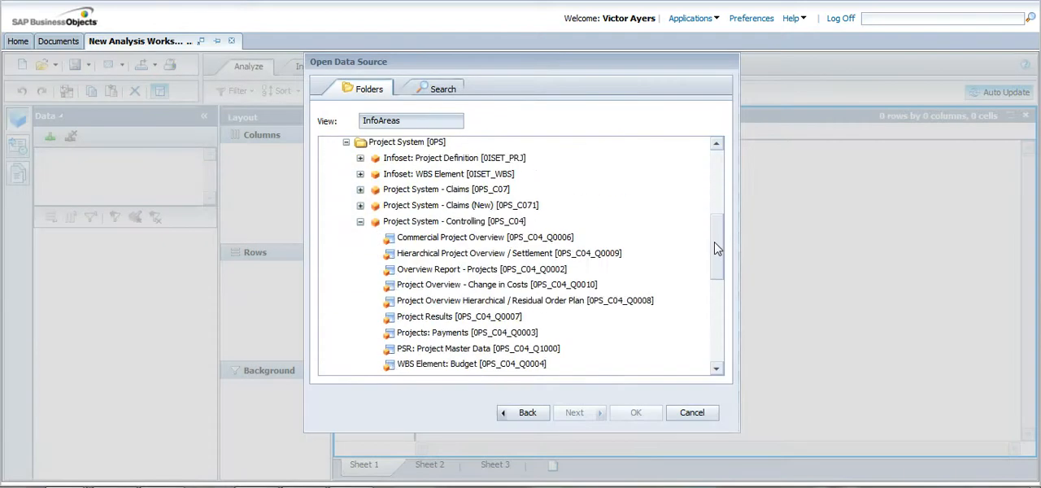
pyautogui.scroll(-3)
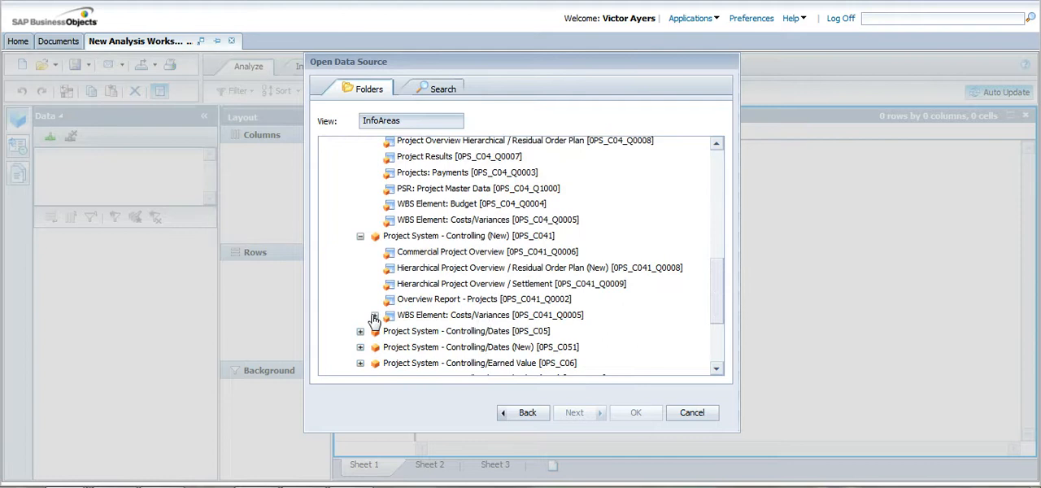
pyautogui.click(484, 315)
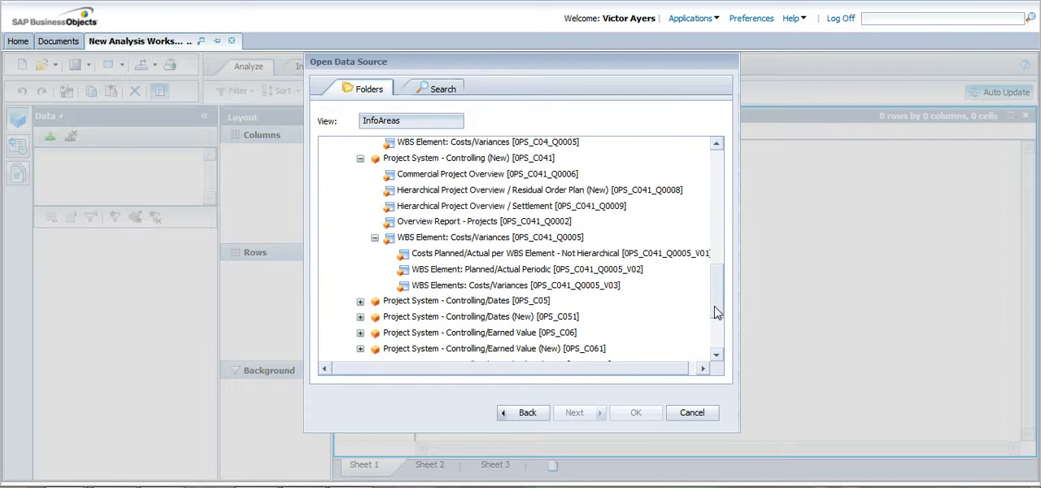
pyautogui.moveTo(556, 281)
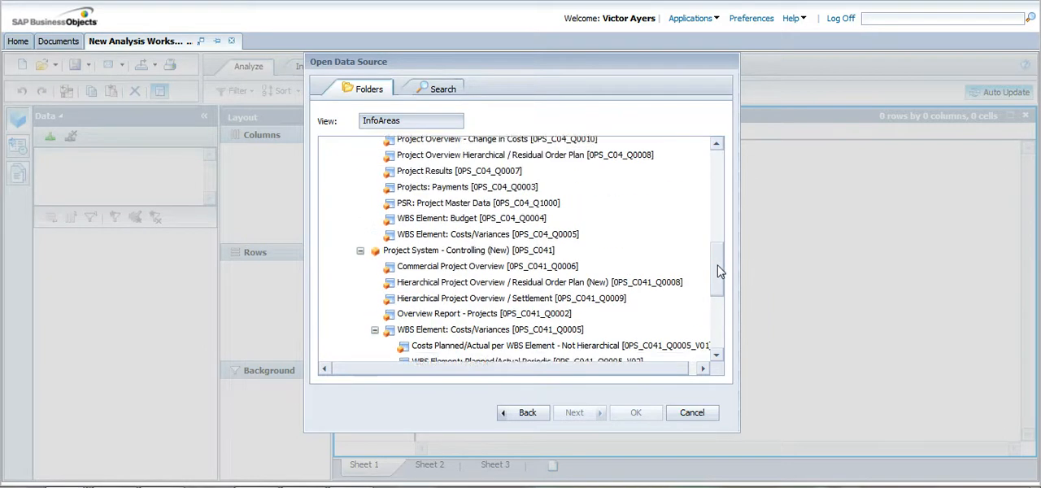
pyautogui.scroll(-3)
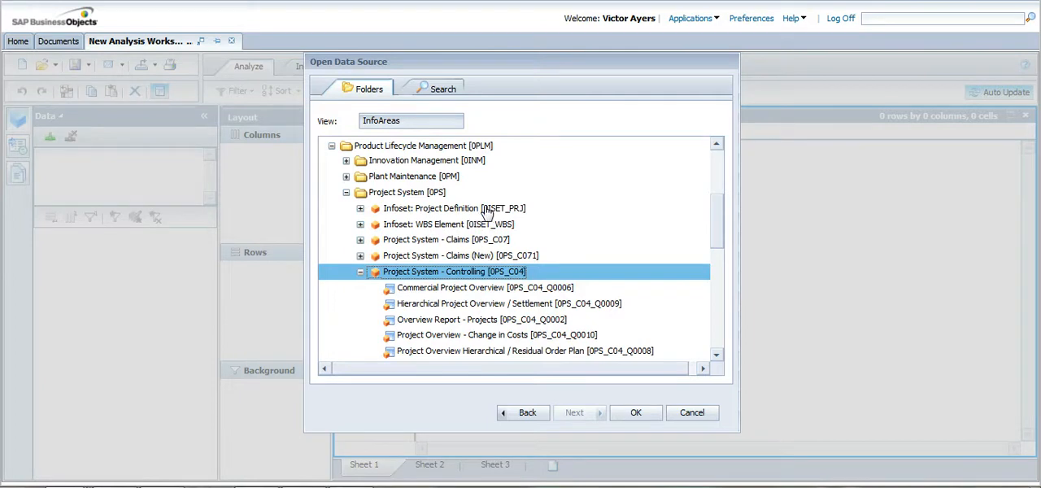
pyautogui.moveTo(488, 267)
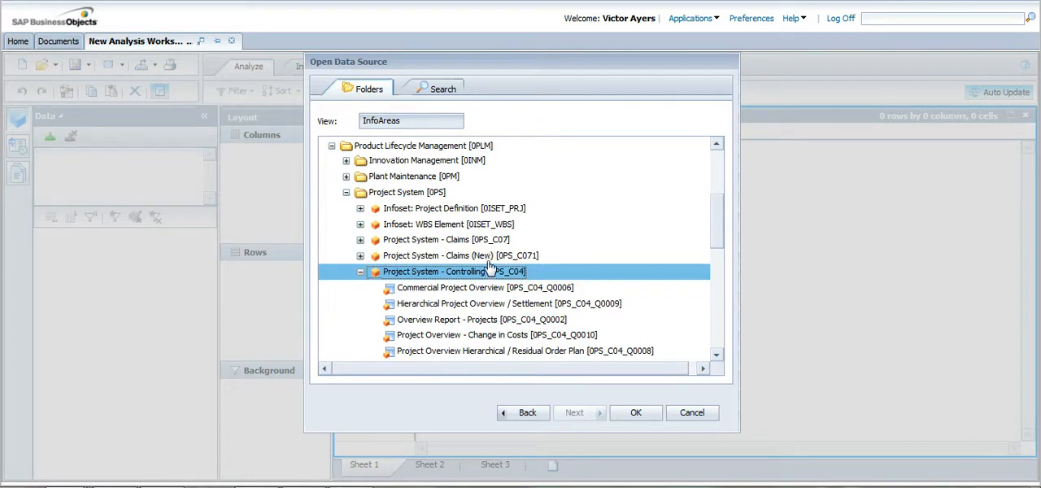
pyautogui.moveTo(717, 229)
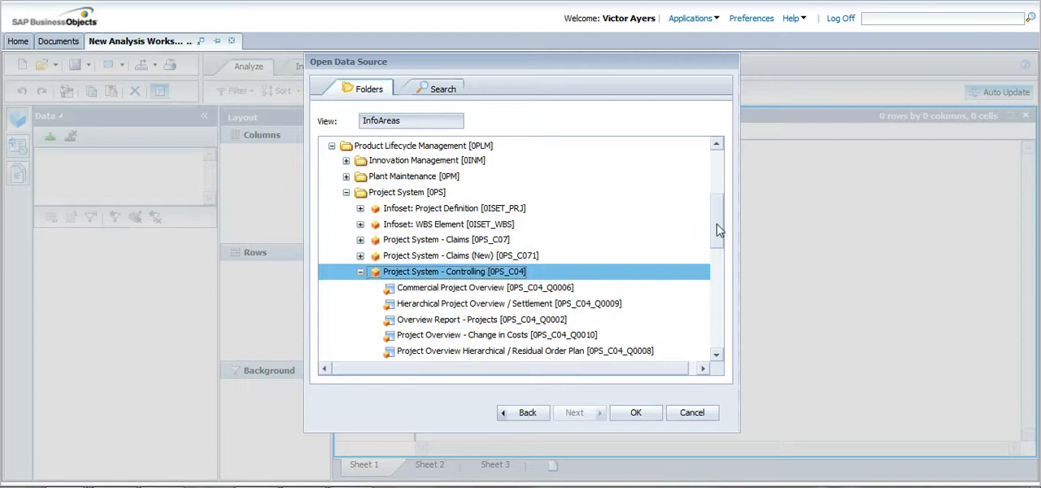
pyautogui.scroll(-3)
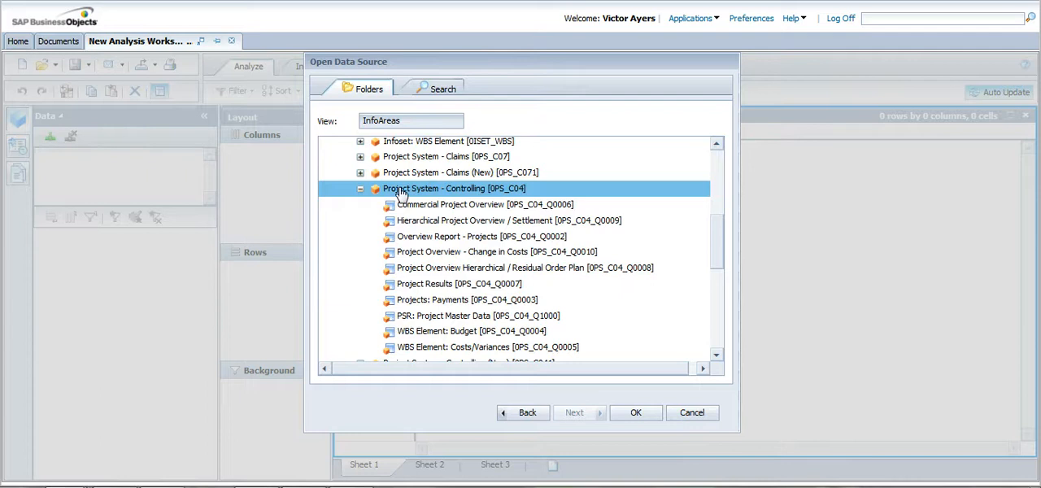
pyautogui.moveTo(451, 277)
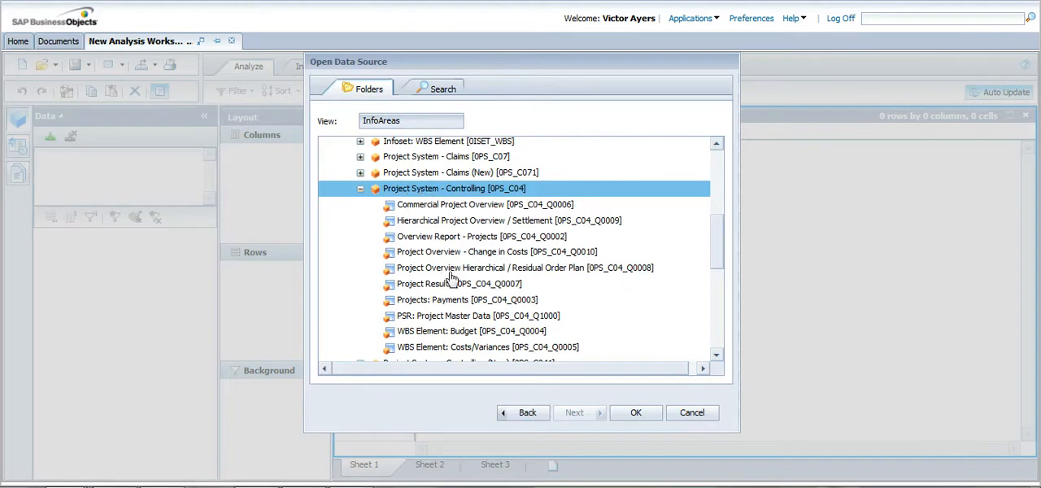
pyautogui.click(480, 236)
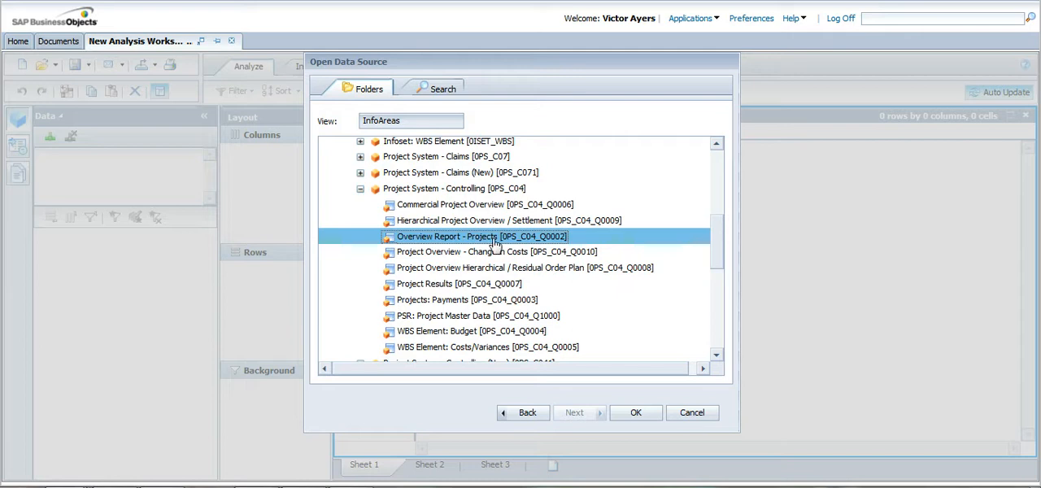
pyautogui.moveTo(541, 307)
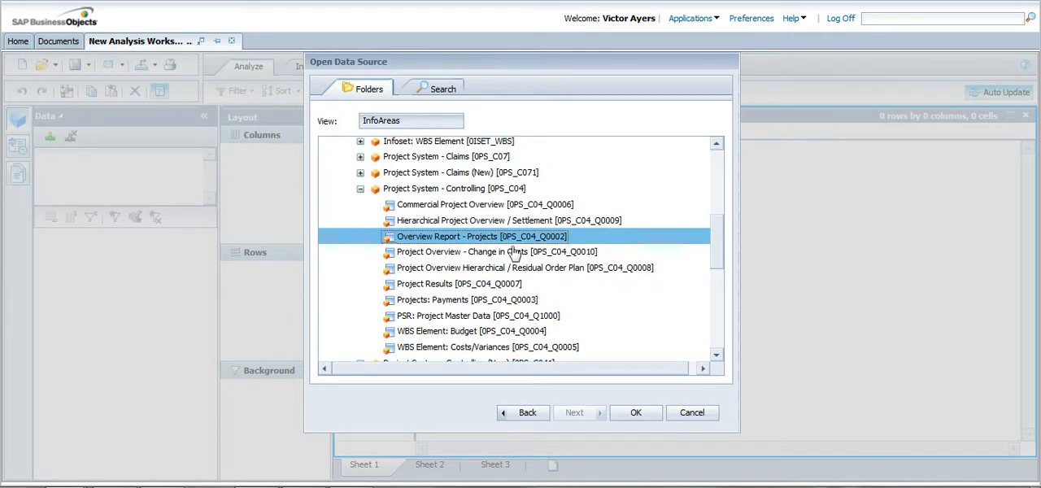
pyautogui.click(635, 412)
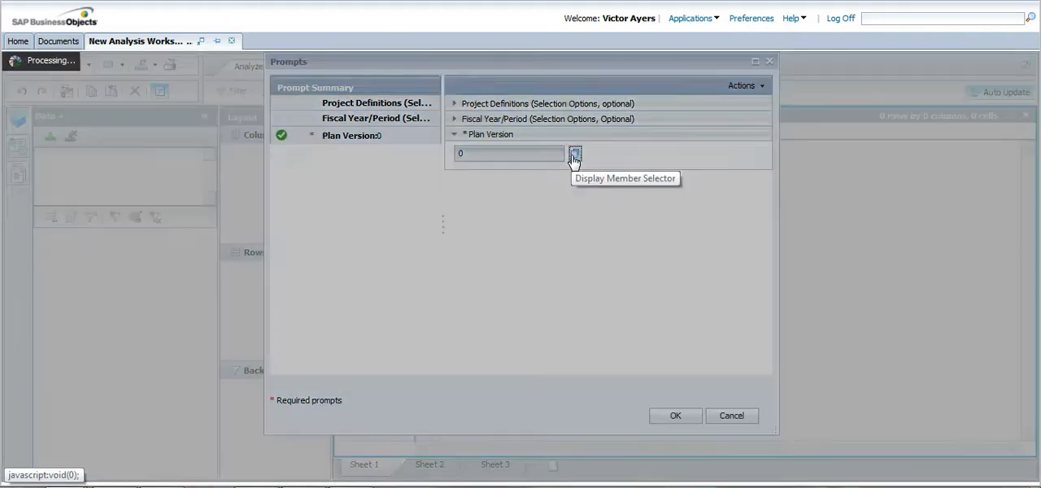
# - Set Plan Version to B01 Baseline Version and load the crosstab data
pyautogui.click(574, 153)
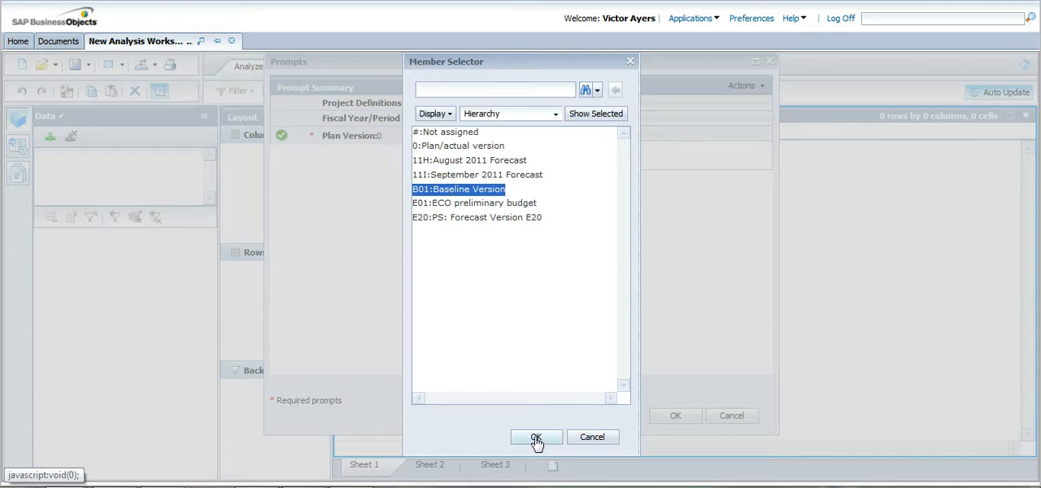
pyautogui.click(536, 437)
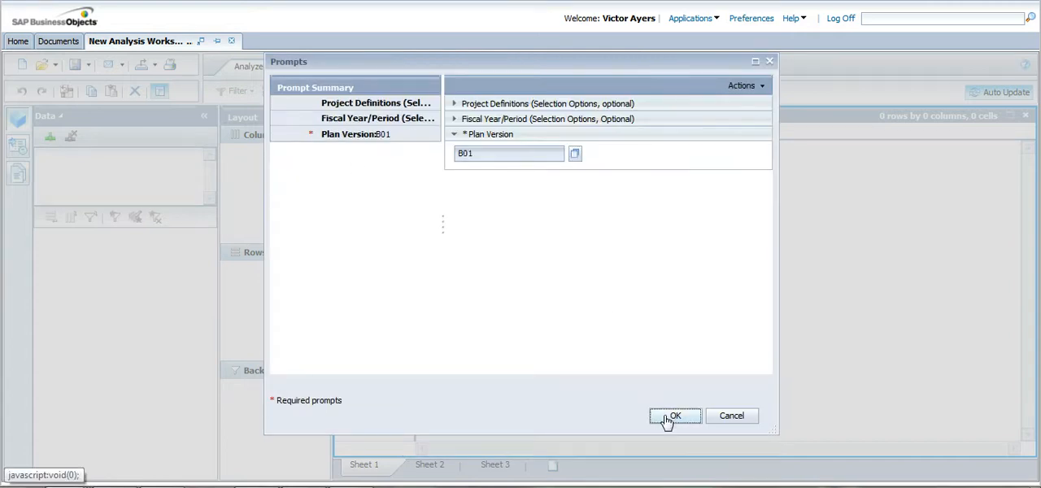
pyautogui.click(674, 415)
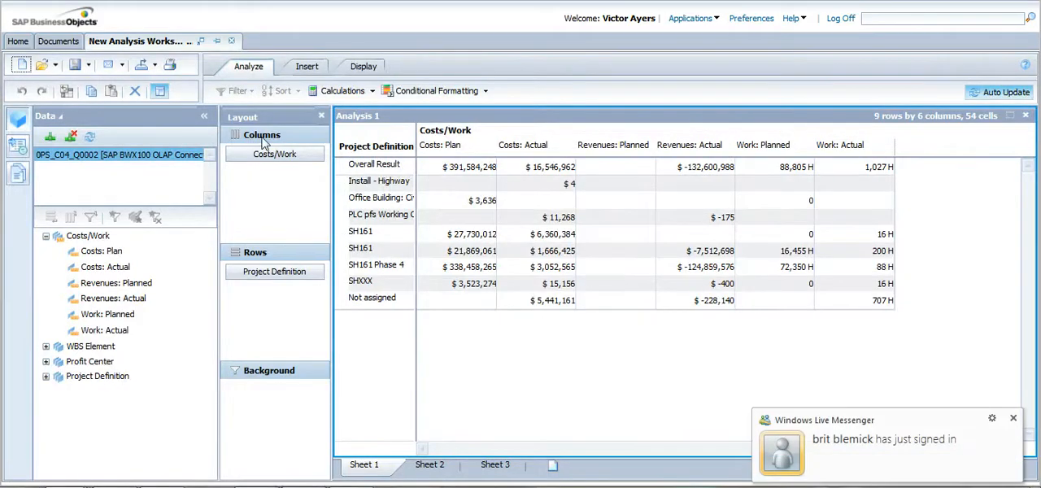
pyautogui.moveTo(271, 405)
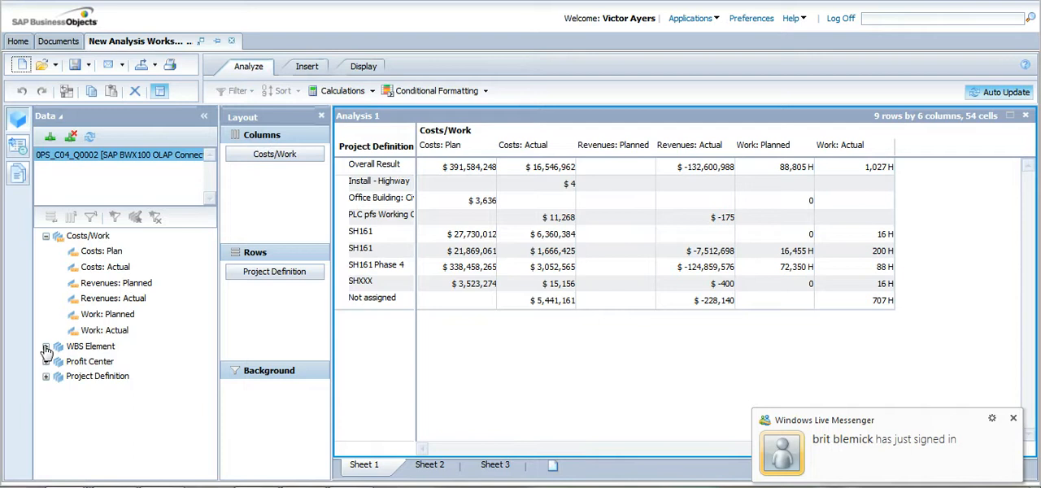
# - Add WBS HIERARCHY to the rows and expand the XSUBCON node under Office Building
pyautogui.click(46, 345)
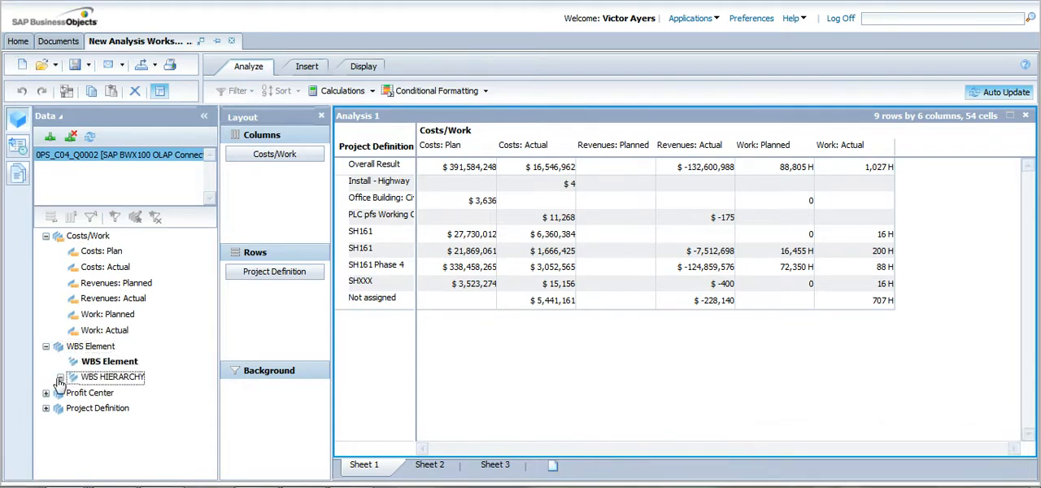
pyautogui.click(60, 376)
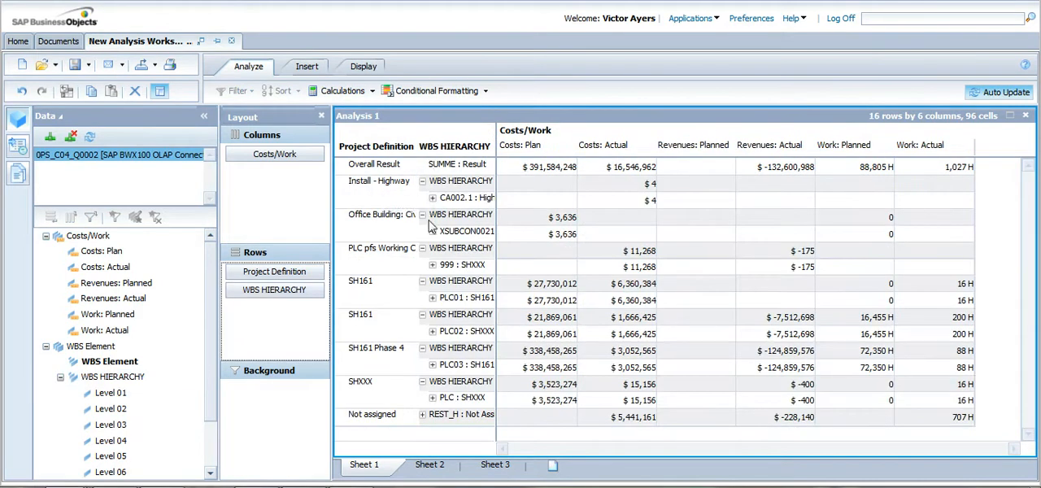
pyautogui.moveTo(433, 239)
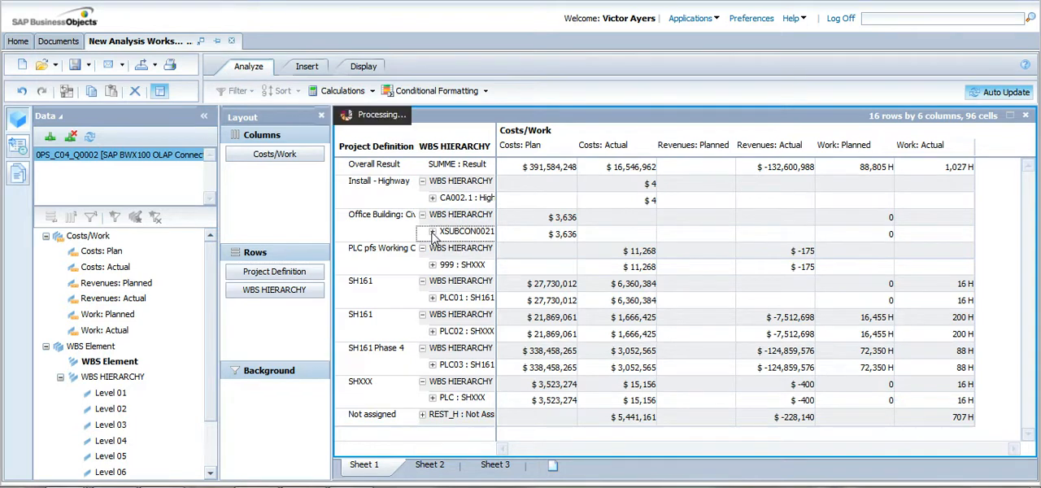
pyautogui.click(433, 234)
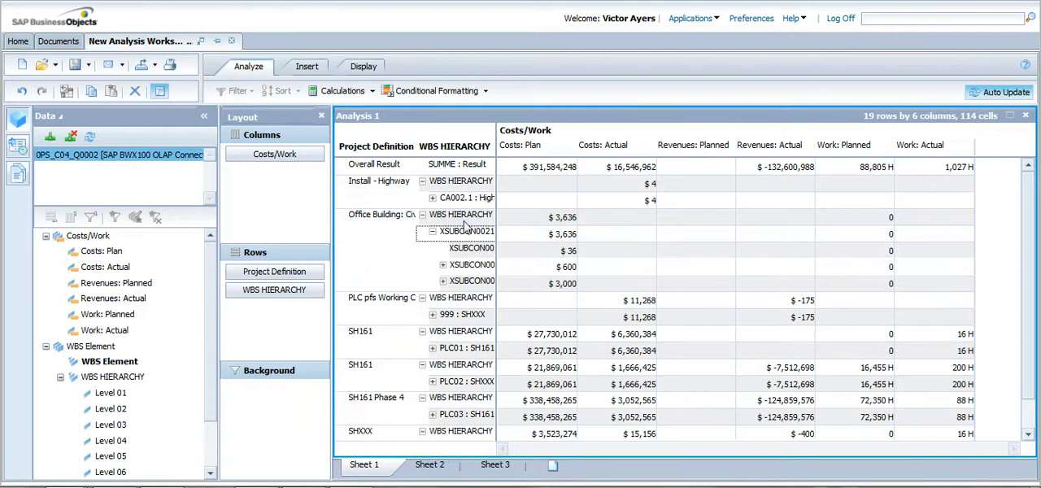
pyautogui.moveTo(497, 246)
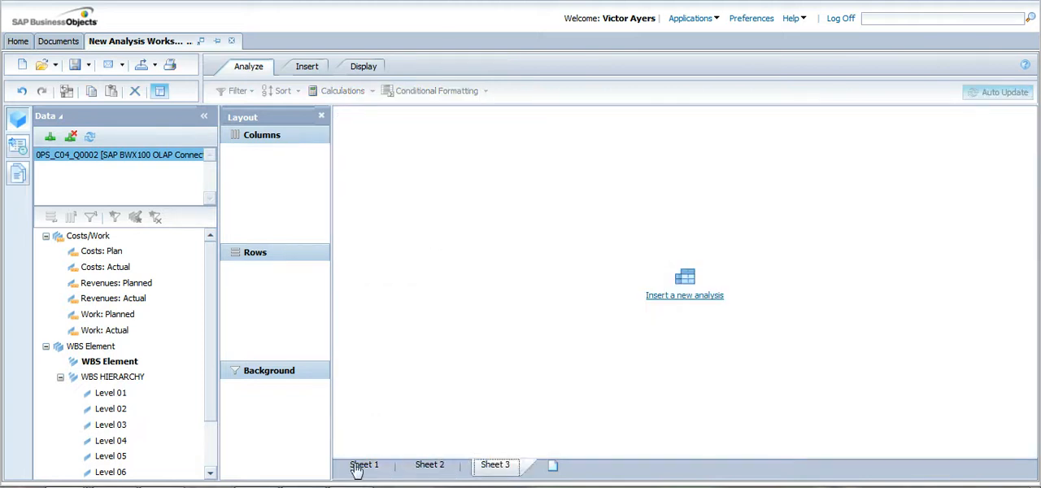
# - Insert a pie chart of the Sheet 1 crosstab data
pyautogui.click(684, 294)
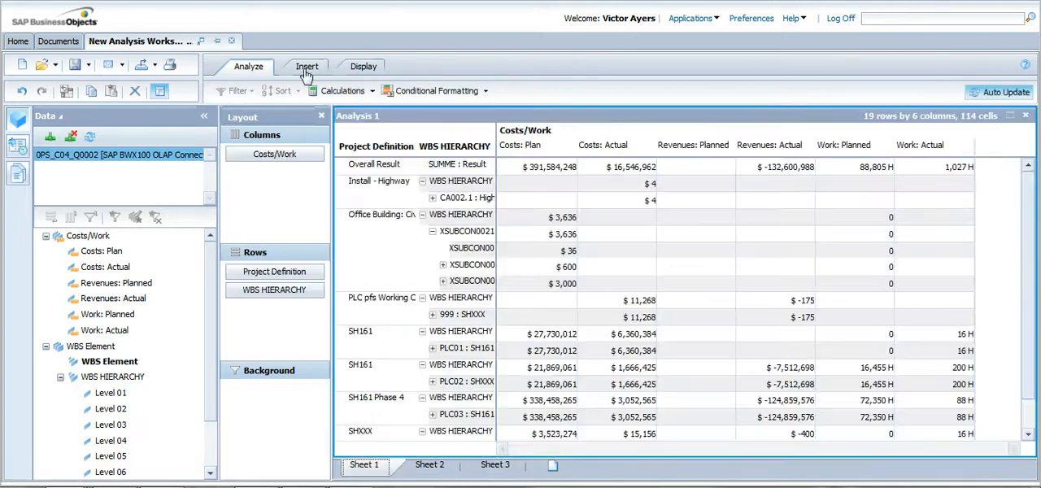
pyautogui.click(307, 65)
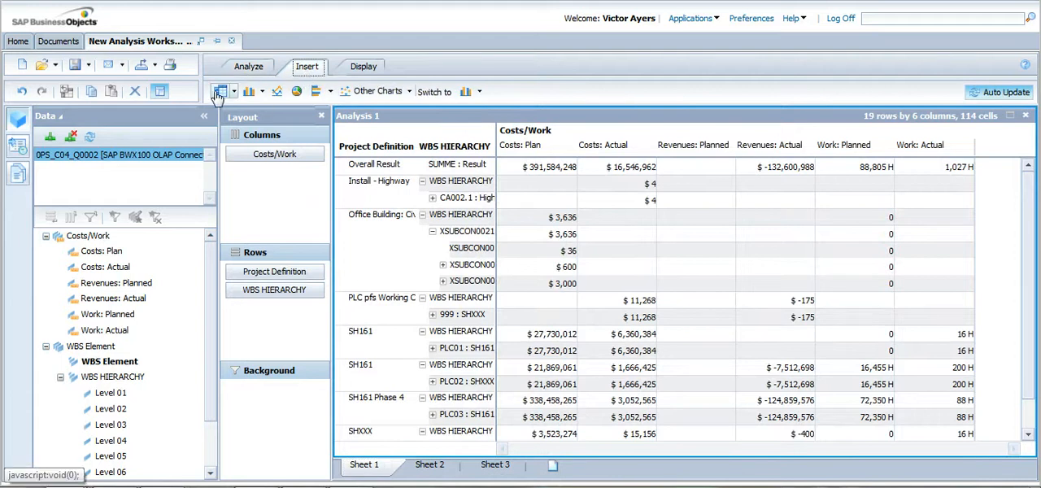
pyautogui.moveTo(297, 90)
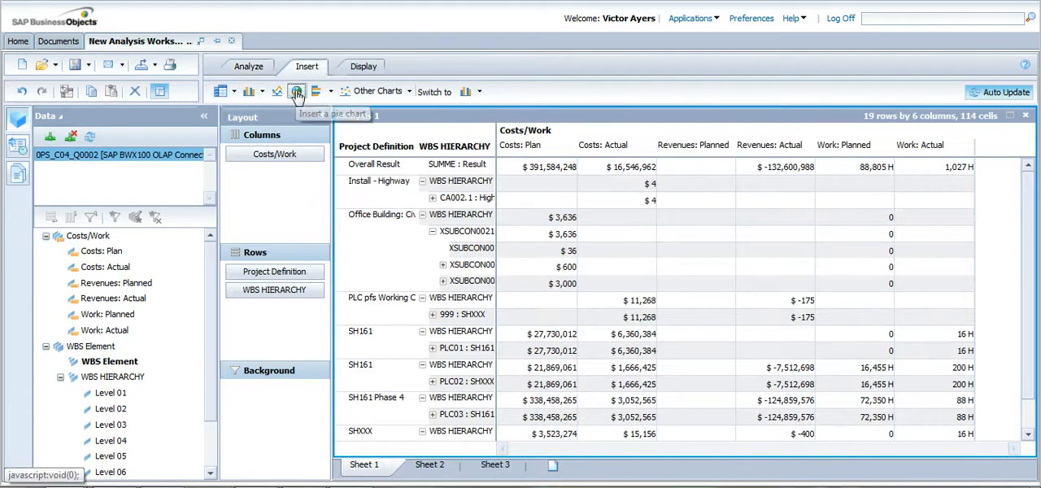
pyautogui.click(296, 91)
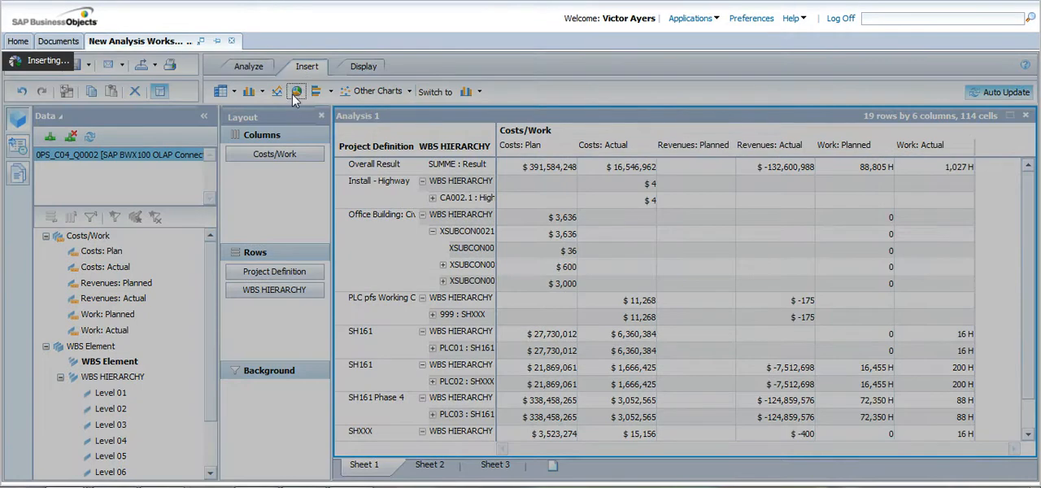
pyautogui.moveTo(316, 108)
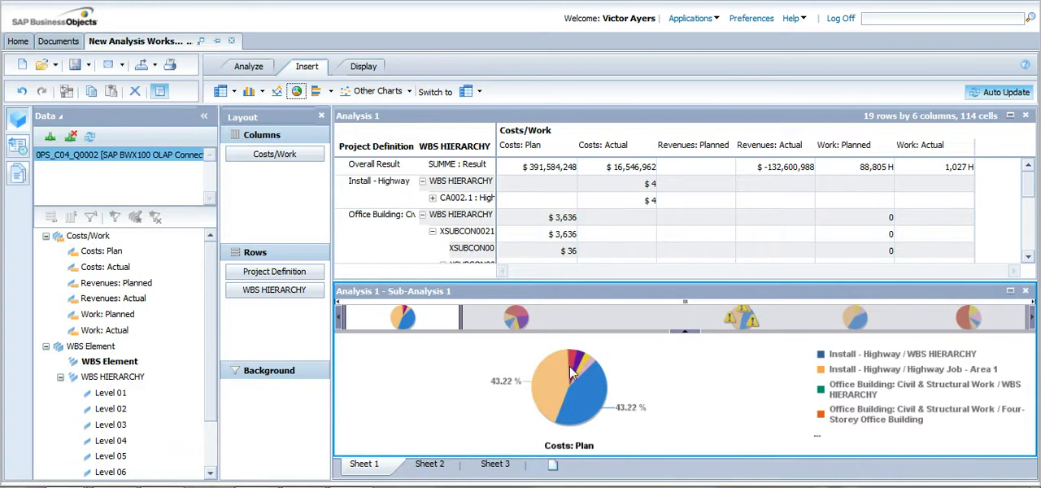
pyautogui.moveTo(908, 353)
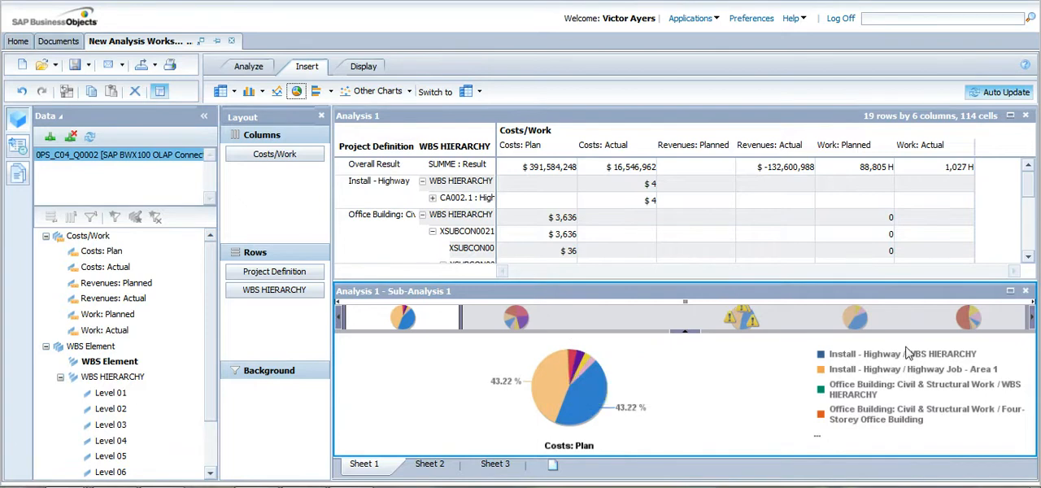
pyautogui.moveTo(887, 358)
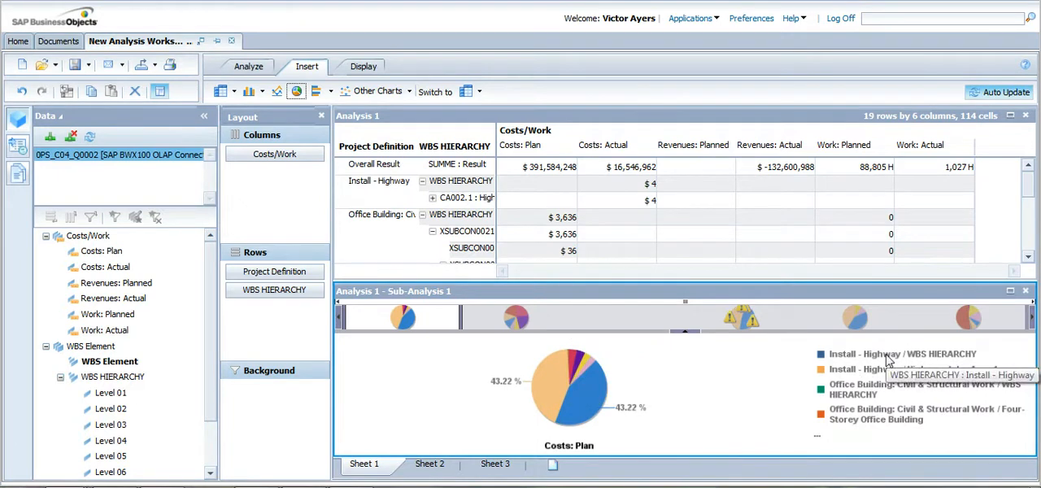
pyautogui.moveTo(622, 337)
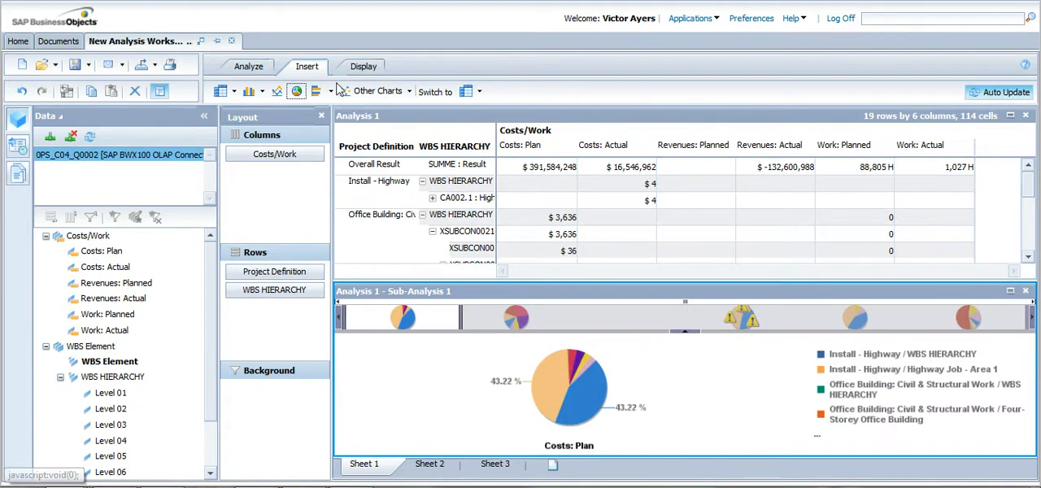
# - Start a custom calculation positioned after the Revenues: Actual measure
pyautogui.click(248, 66)
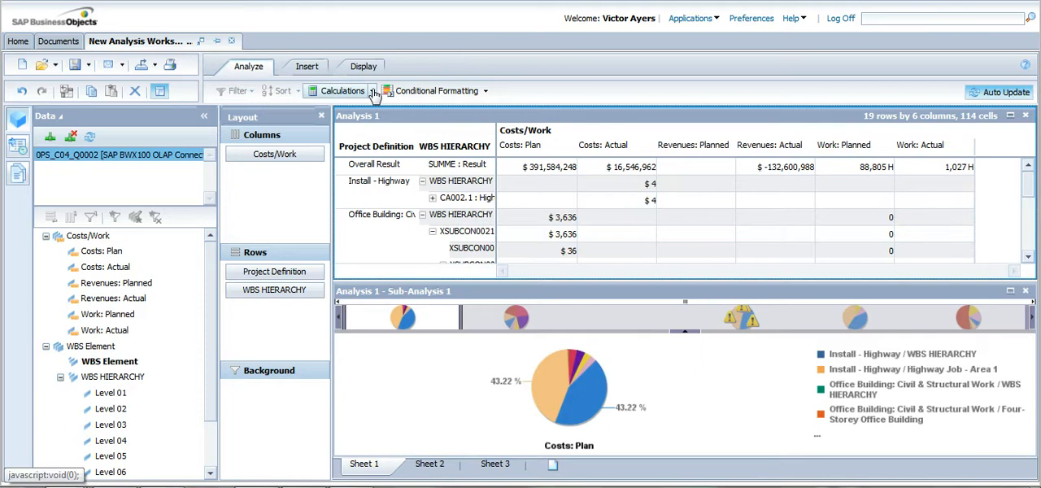
pyautogui.click(343, 91)
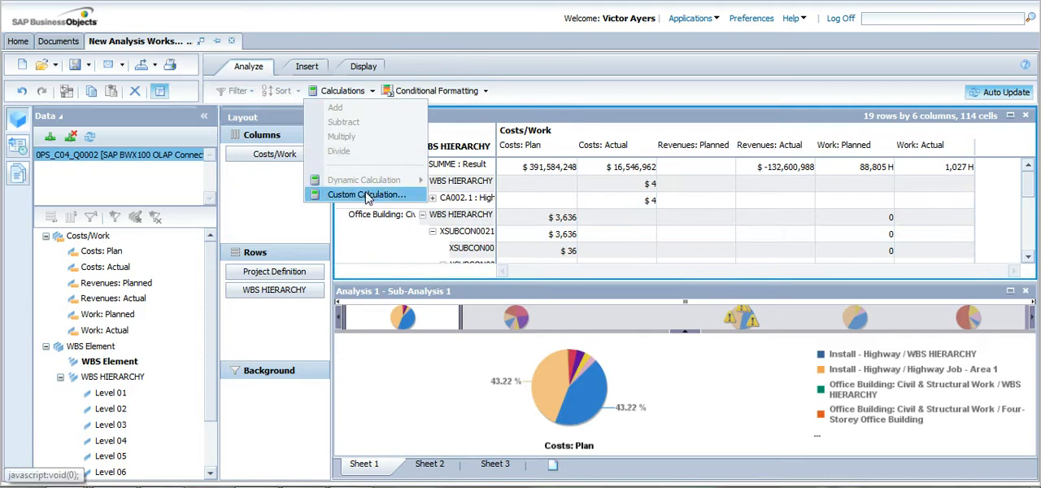
pyautogui.click(366, 194)
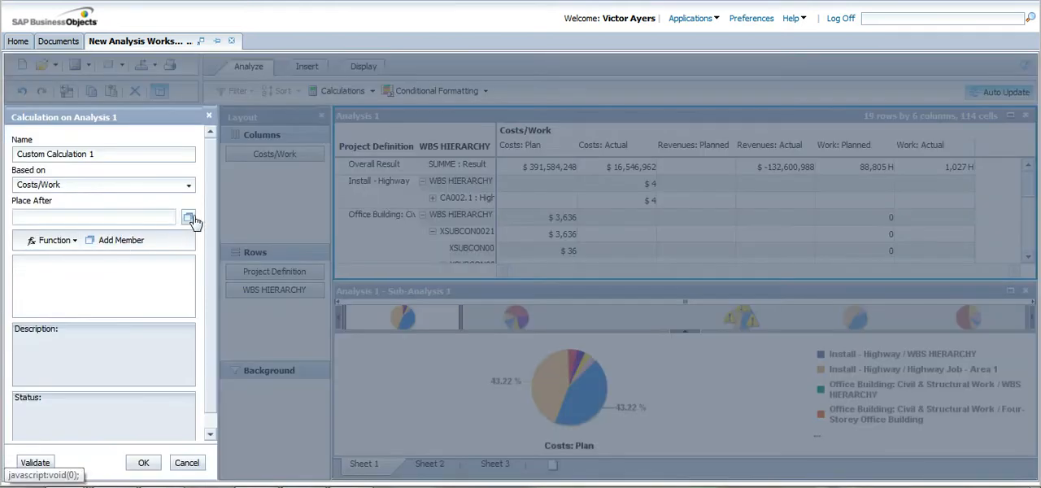
pyautogui.click(192, 217)
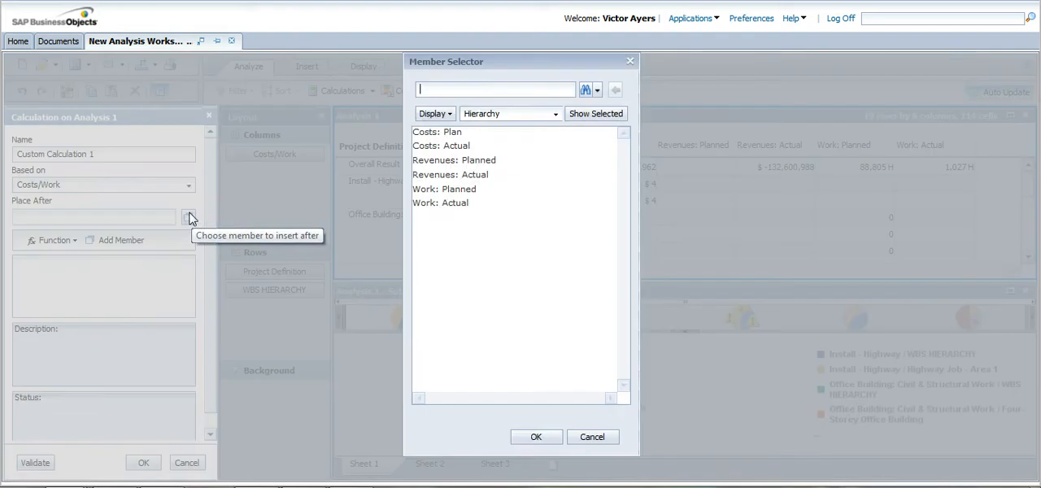
pyautogui.click(449, 174)
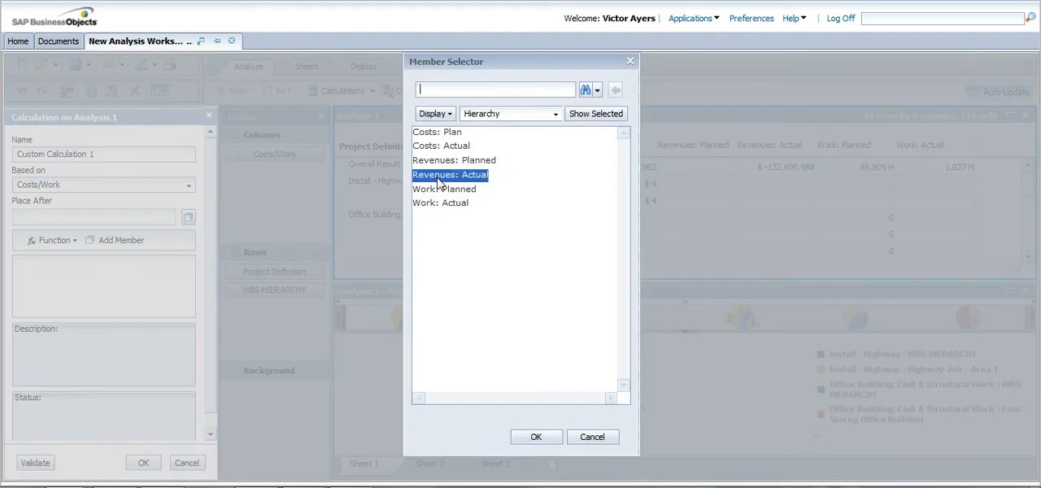
pyautogui.click(536, 437)
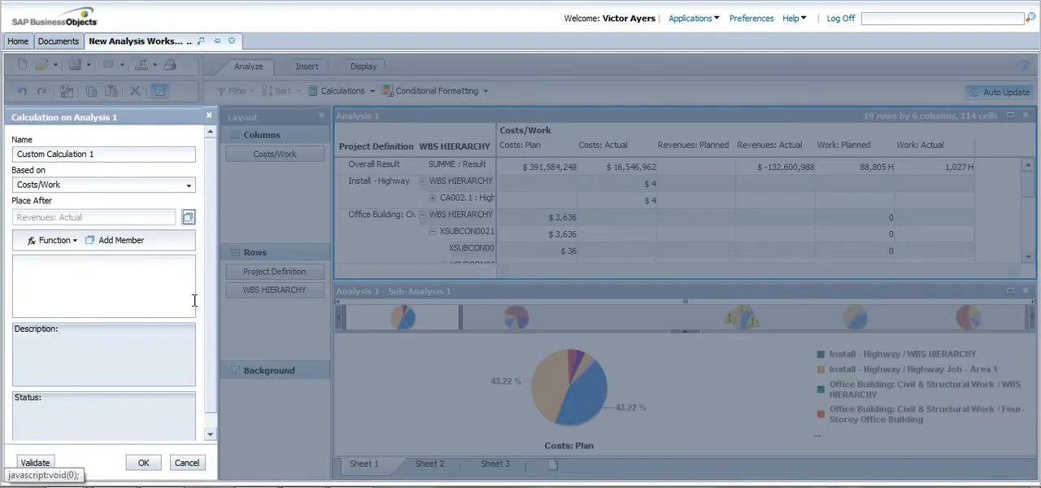